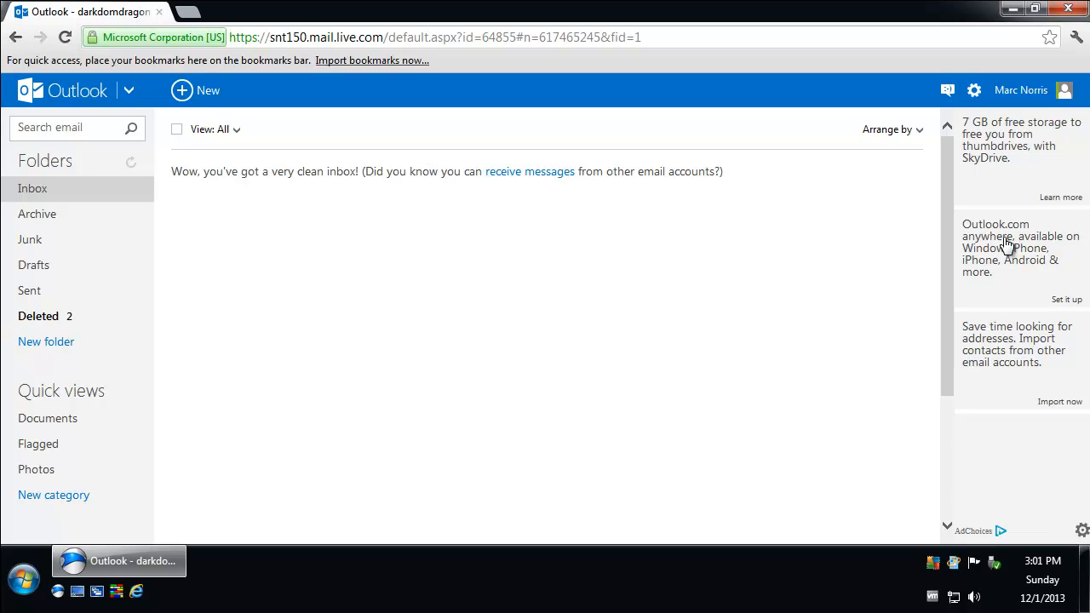
pyautogui.moveTo(358, 252)
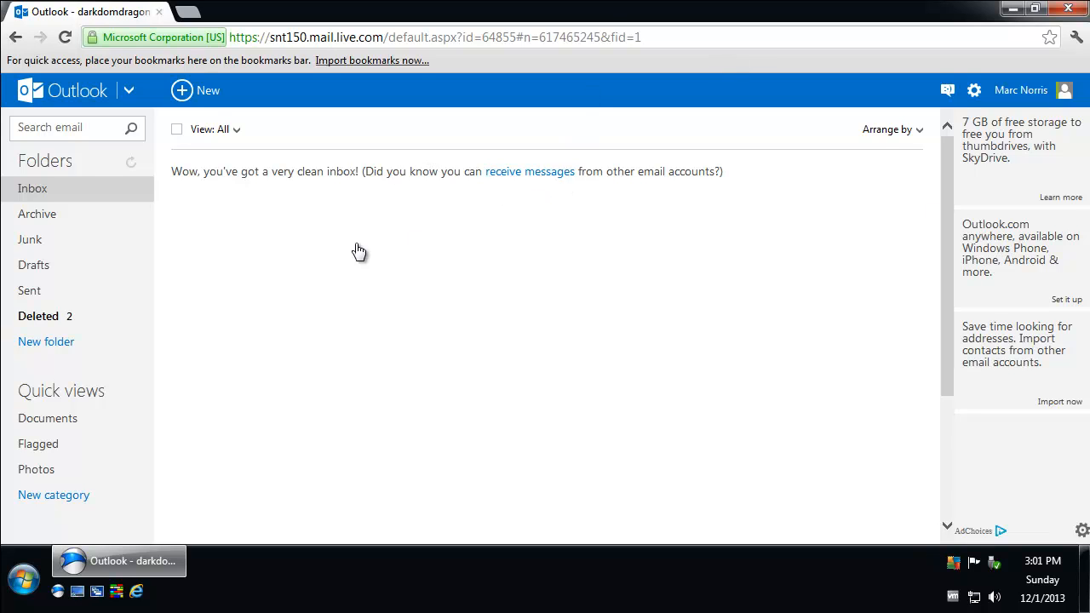
pyautogui.moveTo(191, 100)
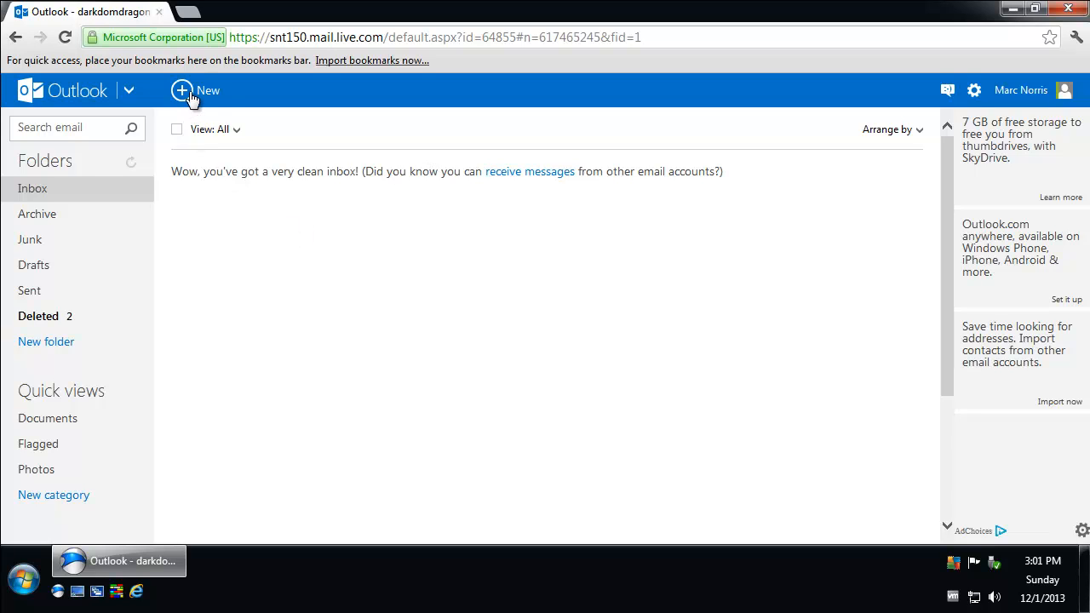
pyautogui.moveTo(194, 91)
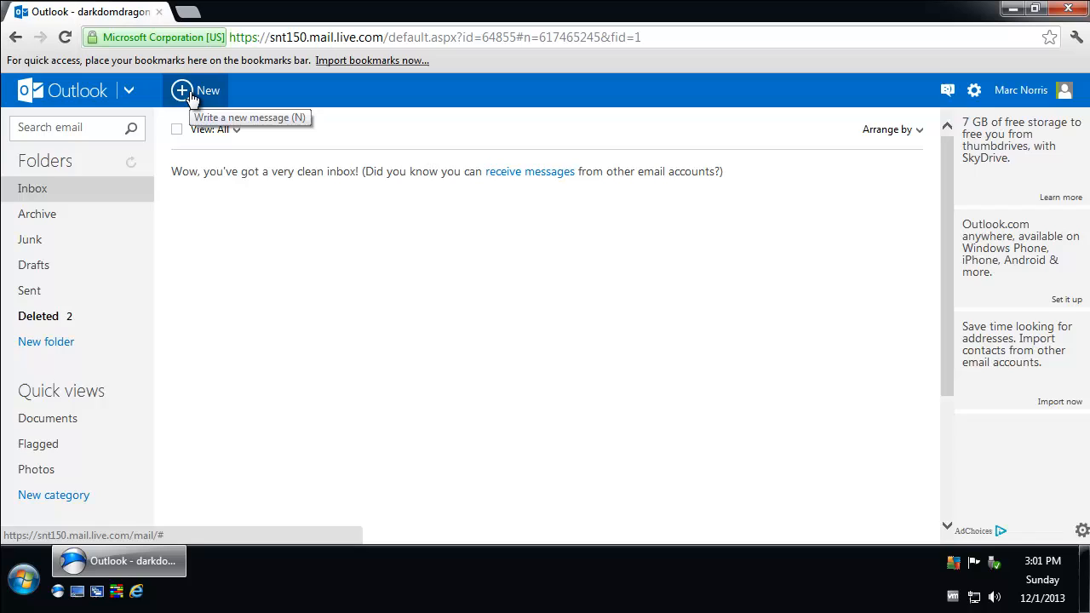
# Start a new message addressed to the account's own email address
pyautogui.click(196, 91)
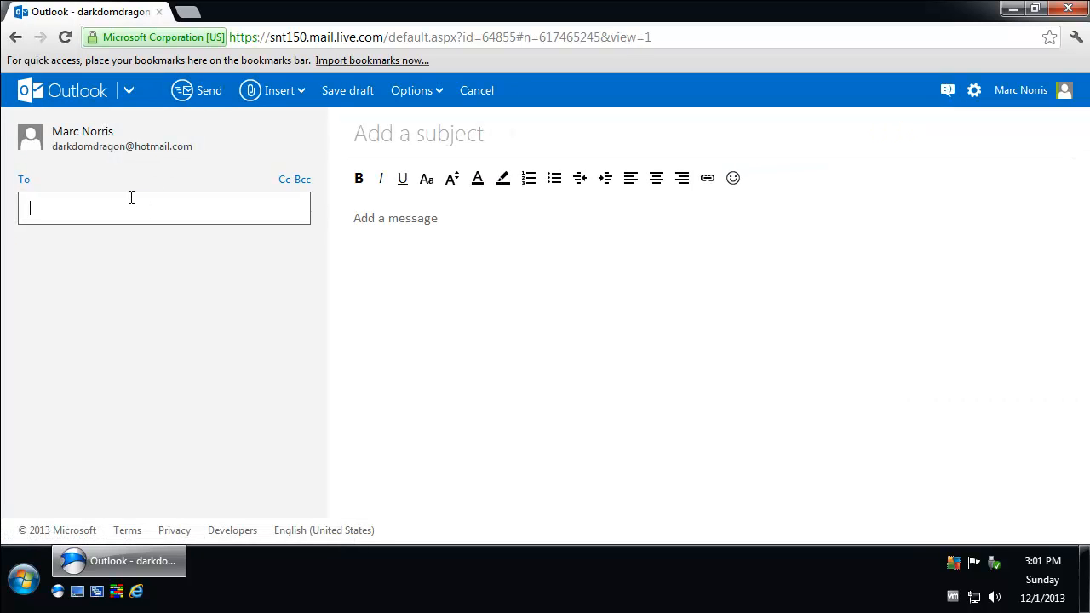
pyautogui.write('dar')
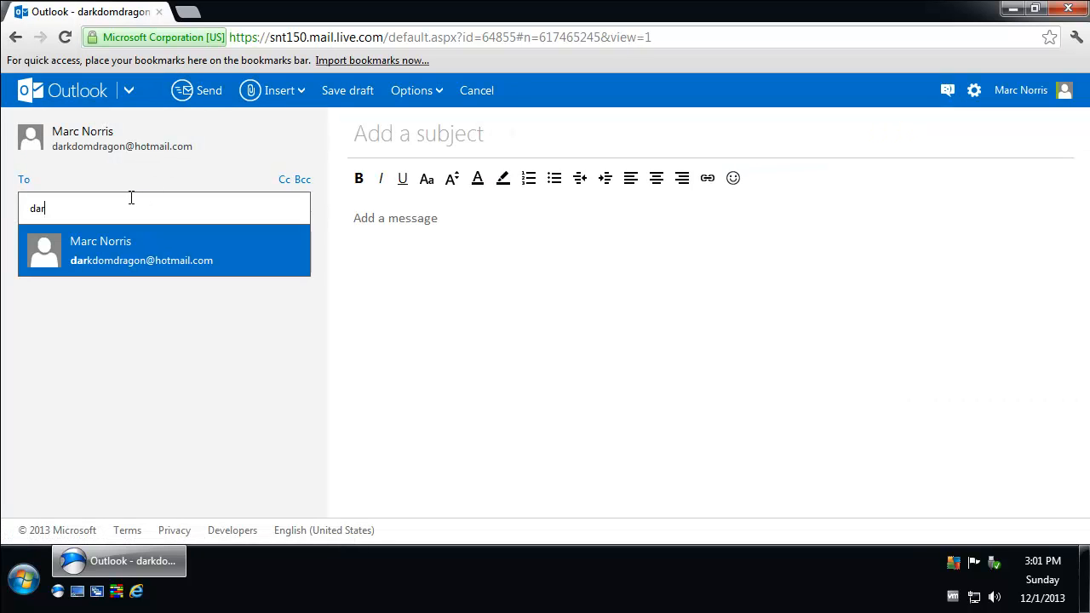
pyautogui.click(141, 251)
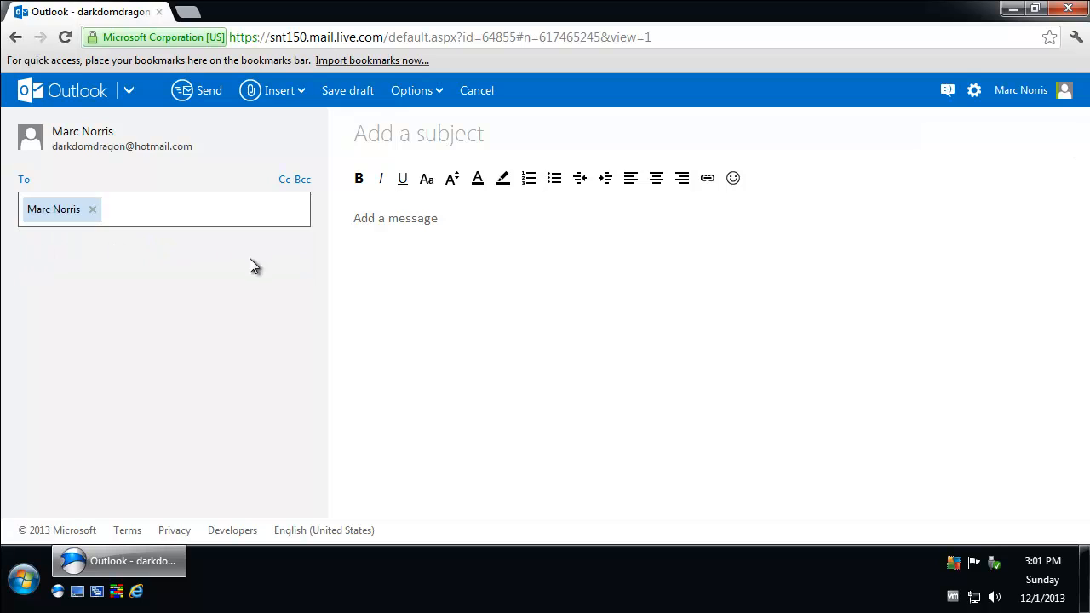
# Give the message subject 'Test Email' and body 'Just testing out adding an attachment to an email.'
pyautogui.write('T')
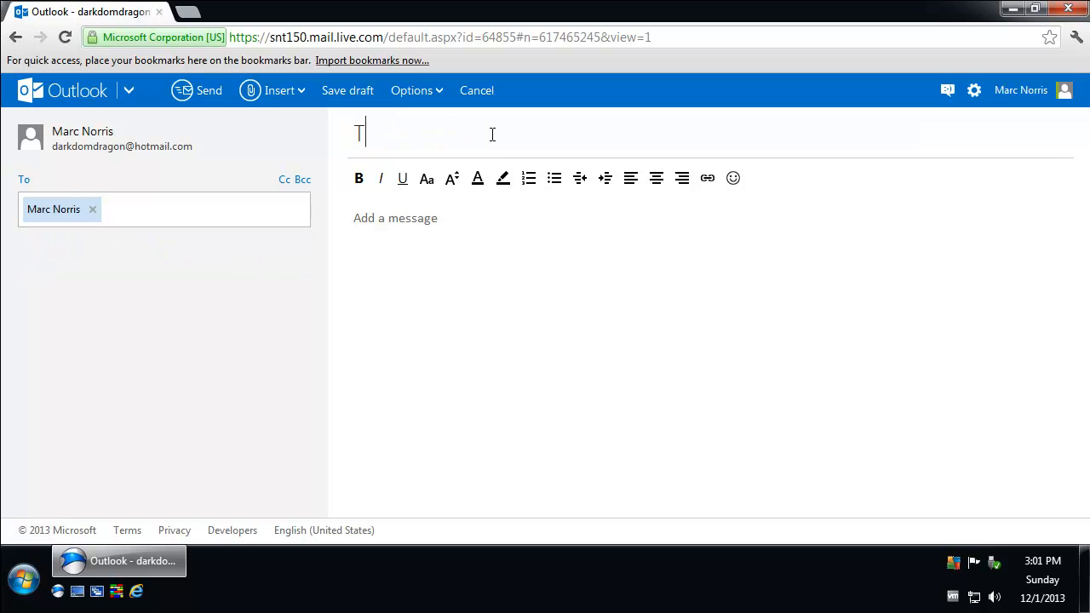
pyautogui.write('est Email')
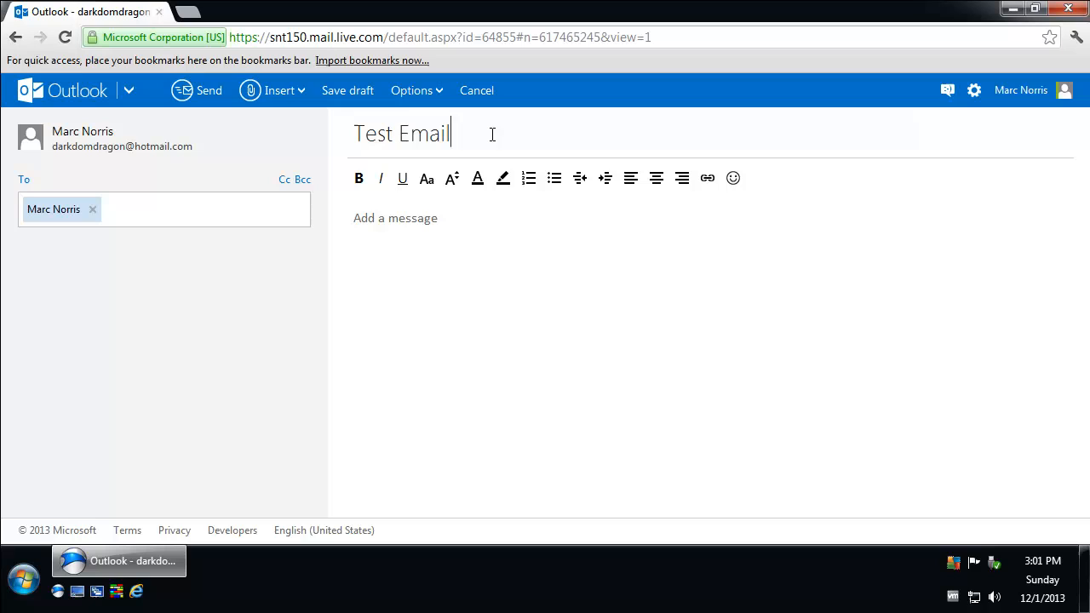
pyautogui.write('Ju')
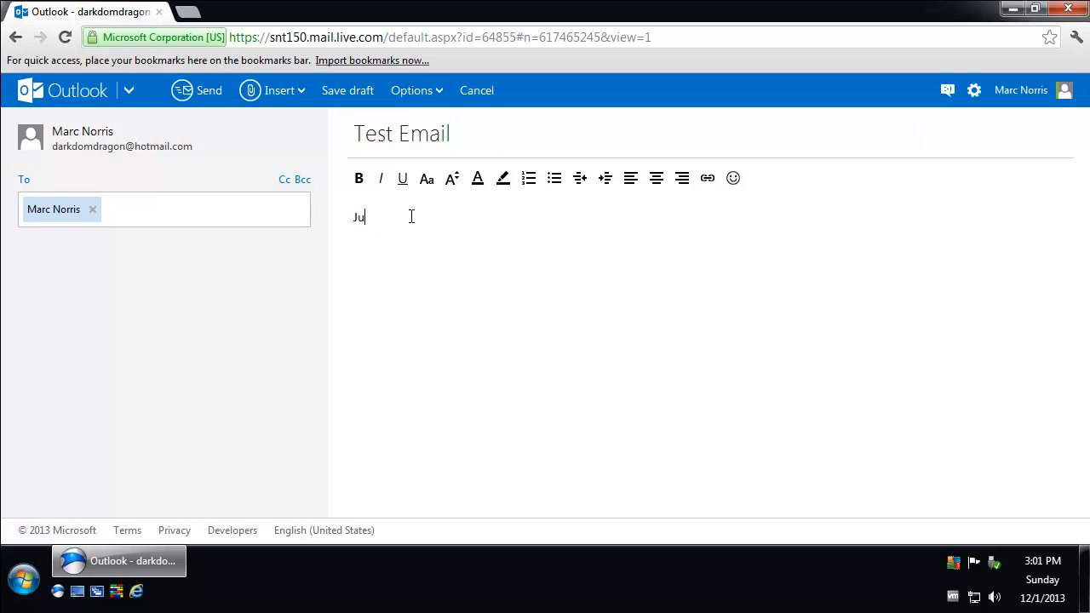
pyautogui.write('st testing out')
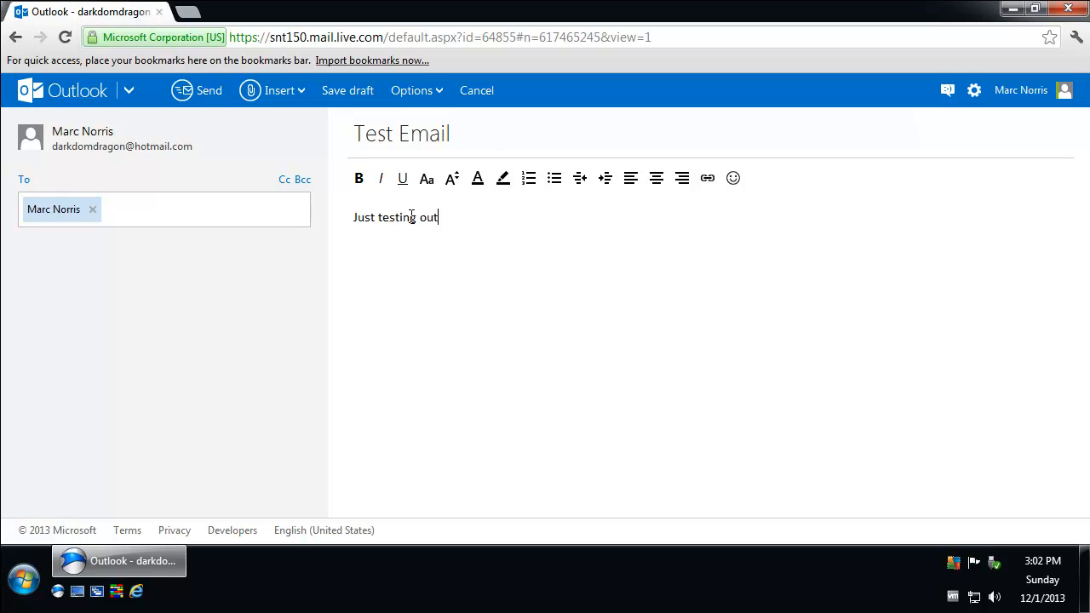
pyautogui.write('adding an at')
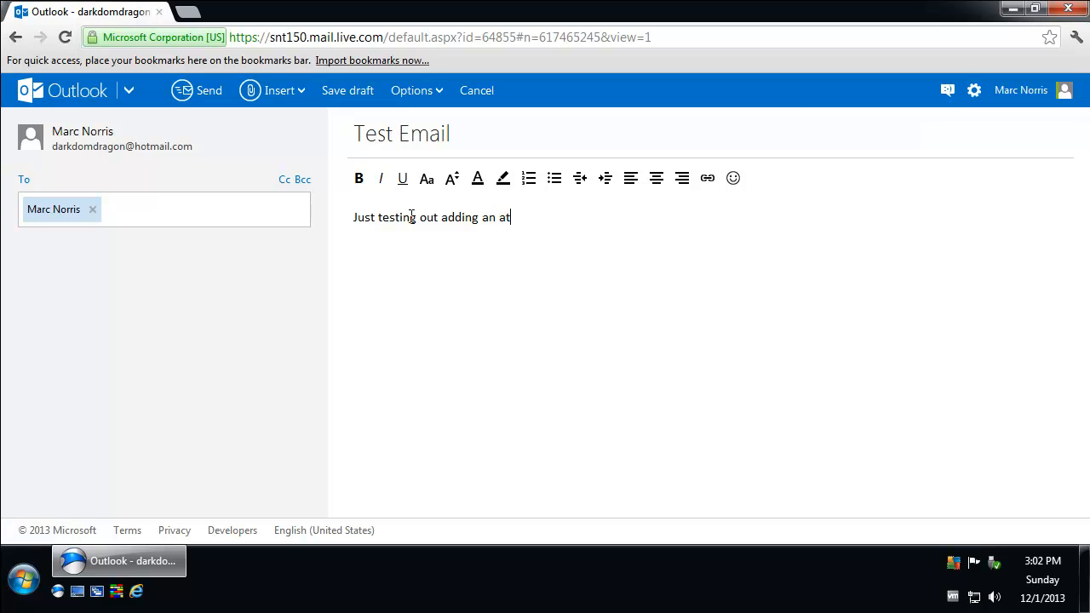
pyautogui.write('tachment to an')
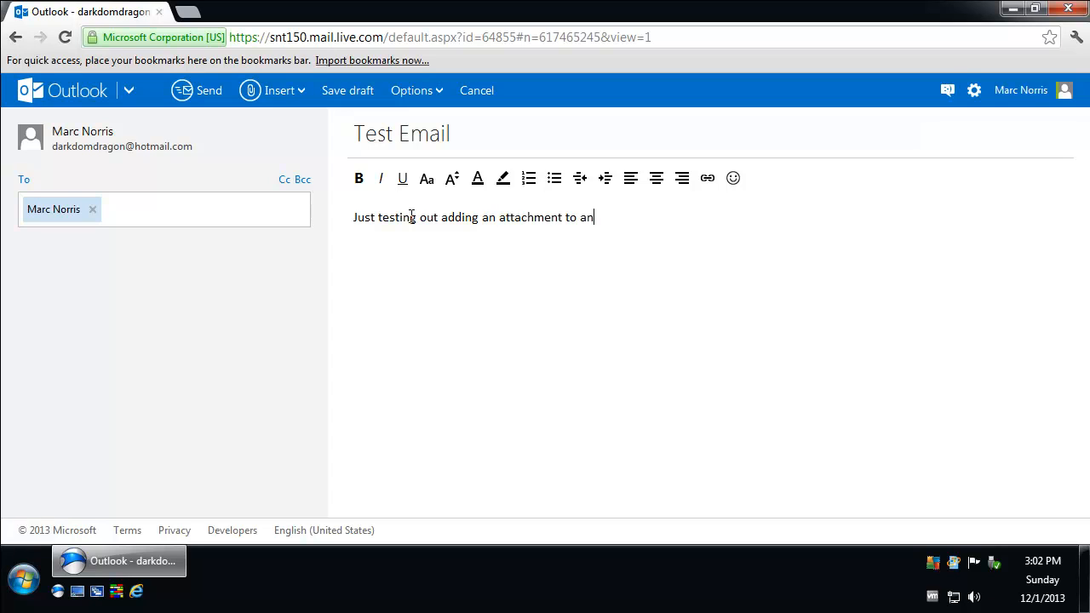
pyautogui.write('email.')
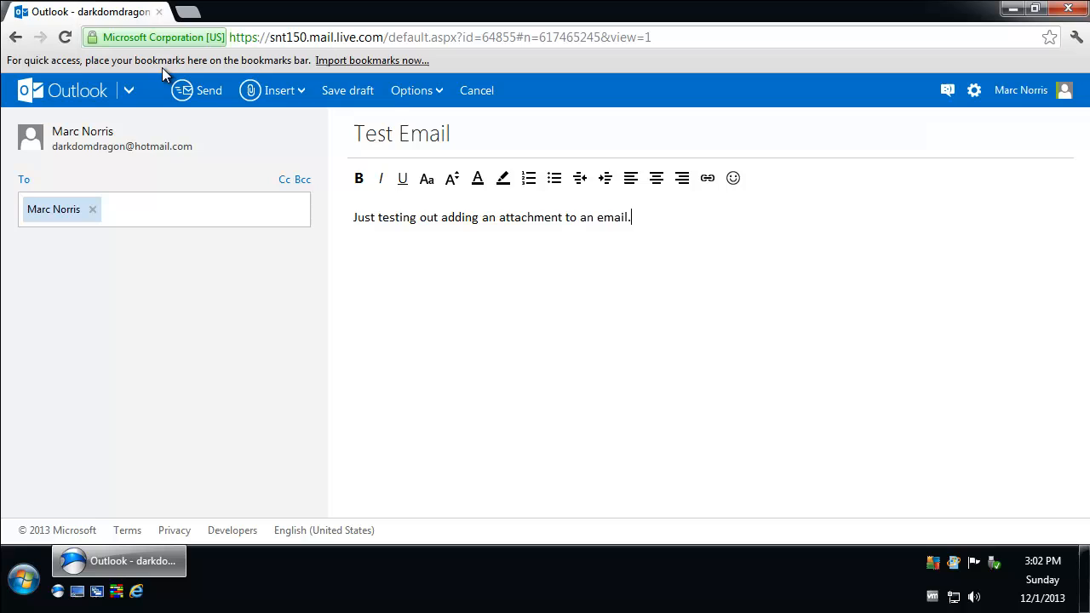
pyautogui.moveTo(245, 138)
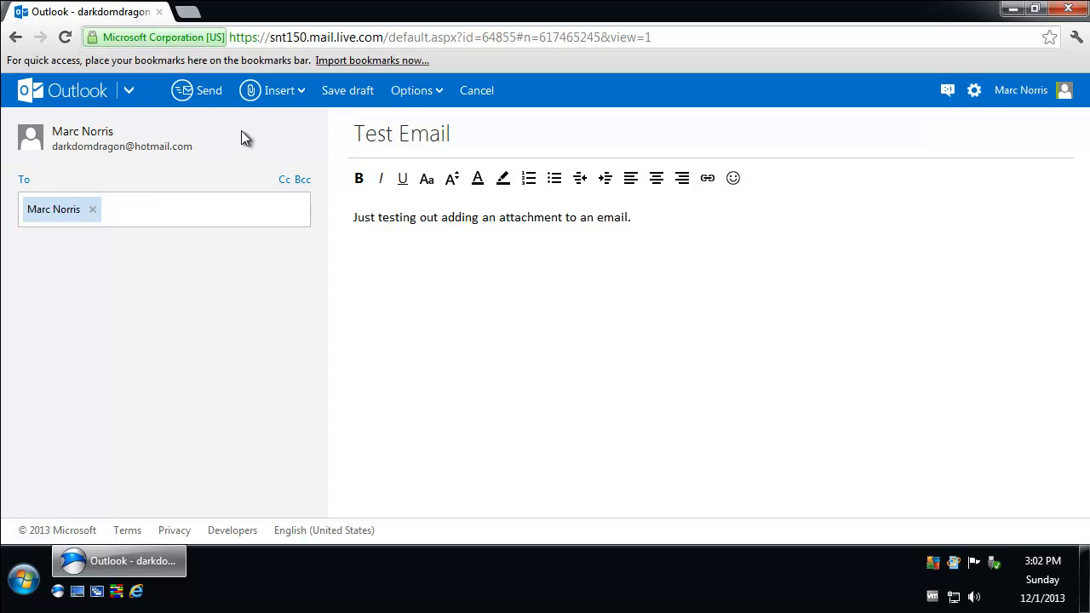
pyautogui.moveTo(361, 136)
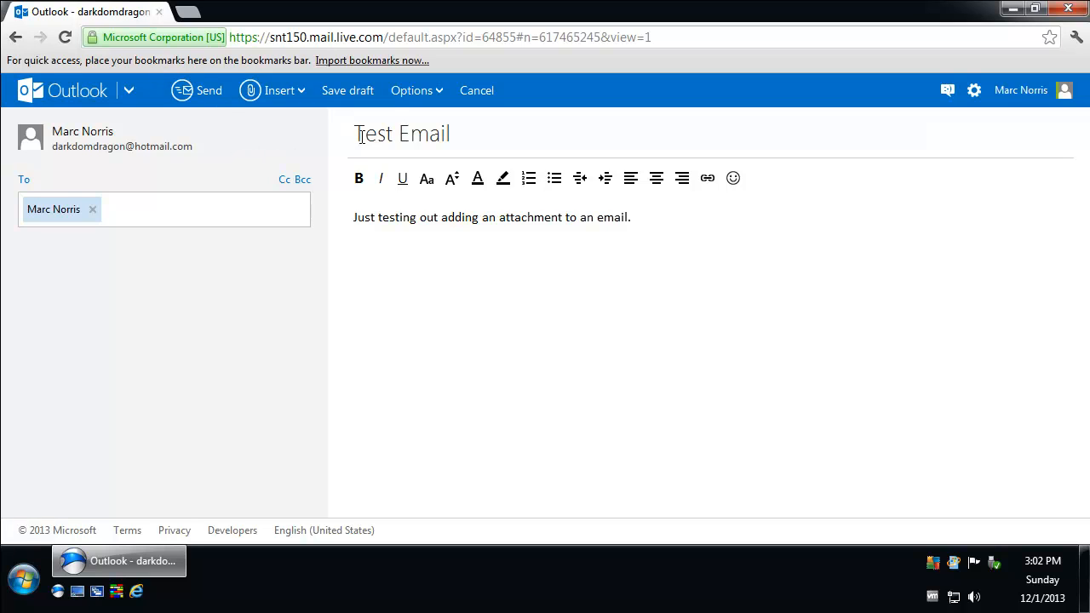
# Choose Insert > Files as attachments to bring up the file picker
pyautogui.click(280, 90)
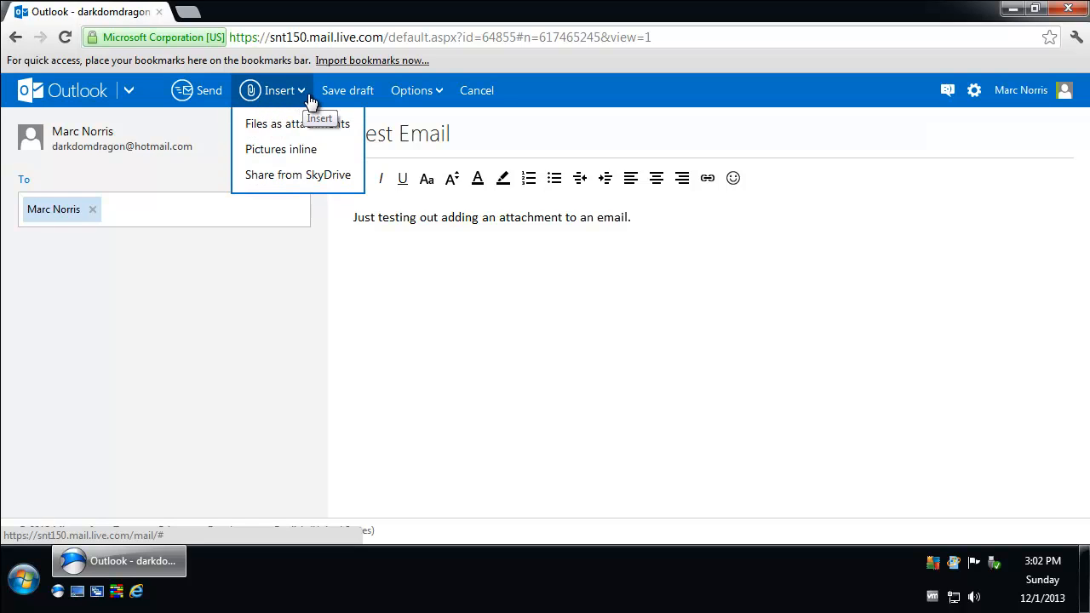
pyautogui.moveTo(297, 123)
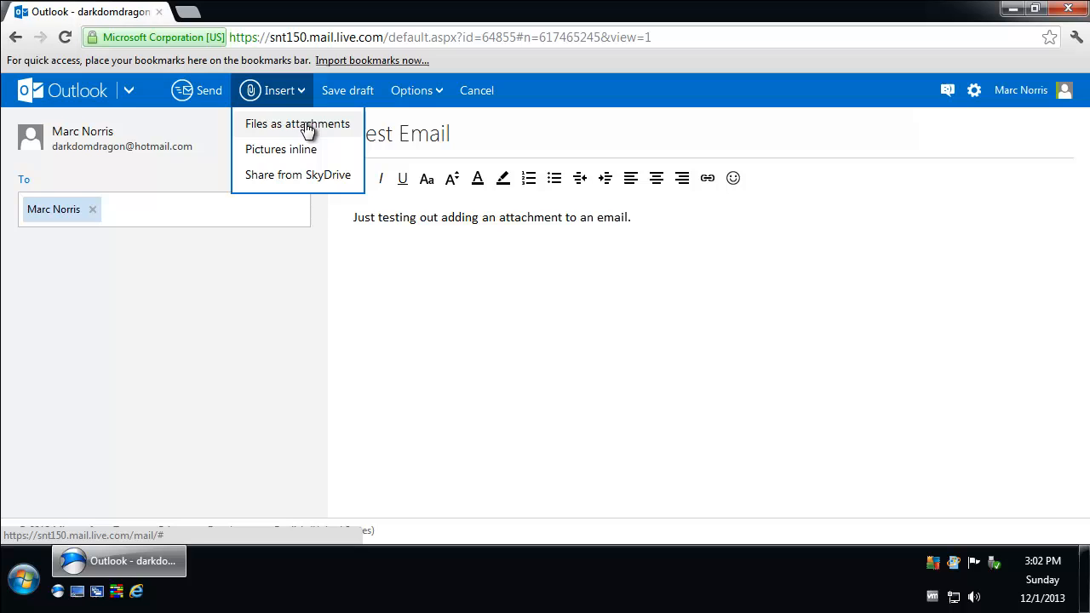
pyautogui.click(296, 123)
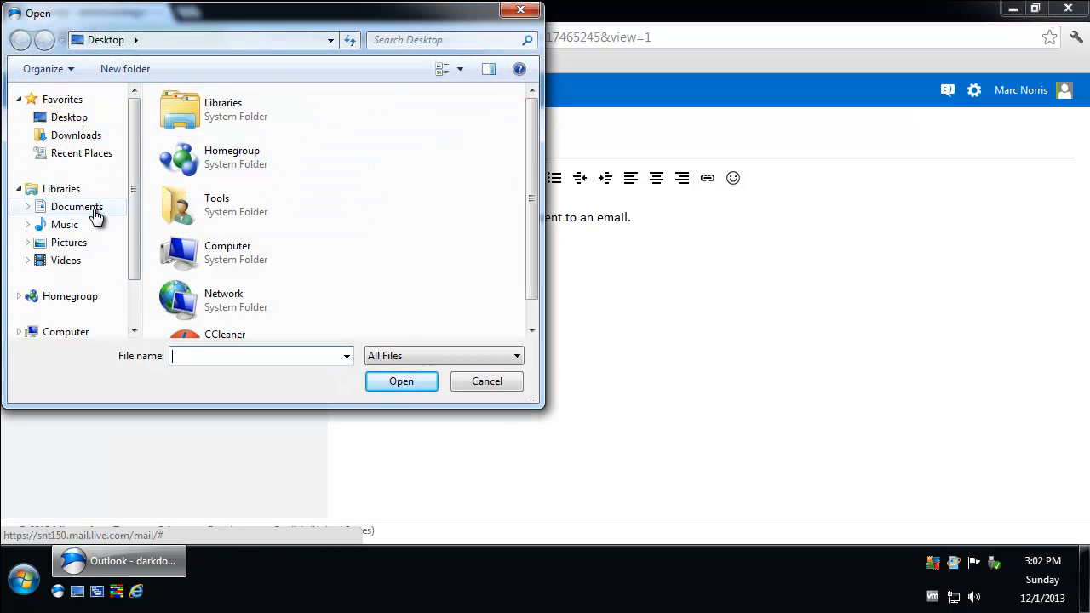
# Browse to the Documents library where test document is listed
pyautogui.click(77, 206)
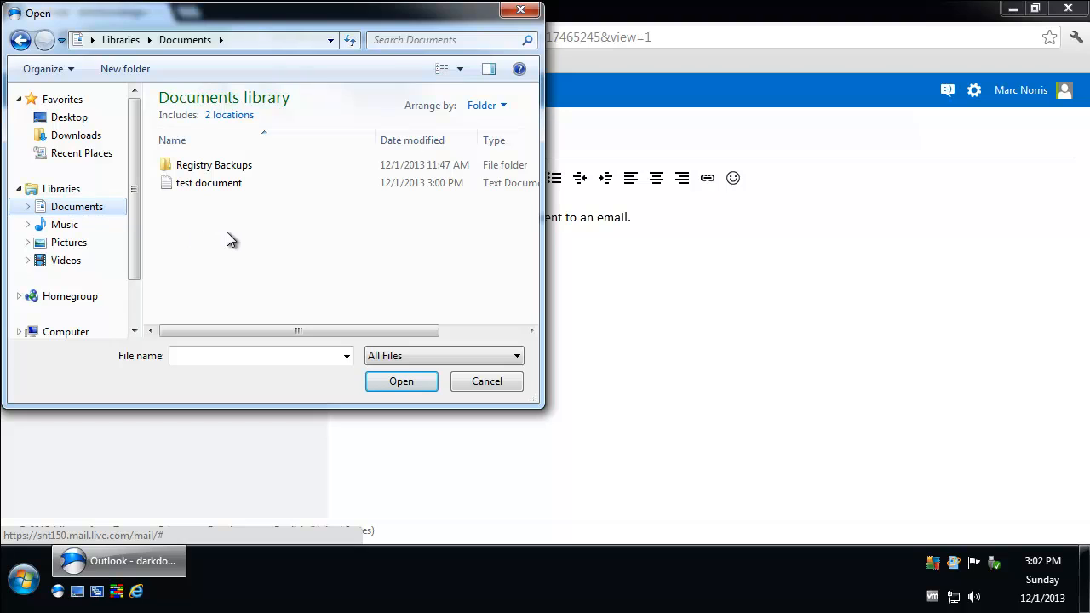
pyautogui.moveTo(220, 247)
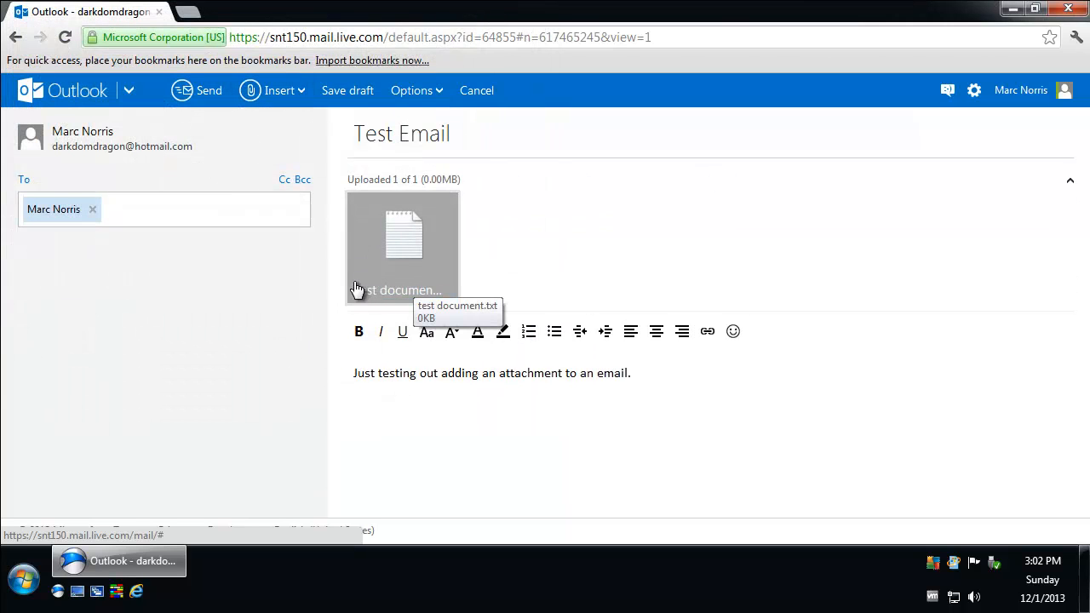
pyautogui.moveTo(591, 262)
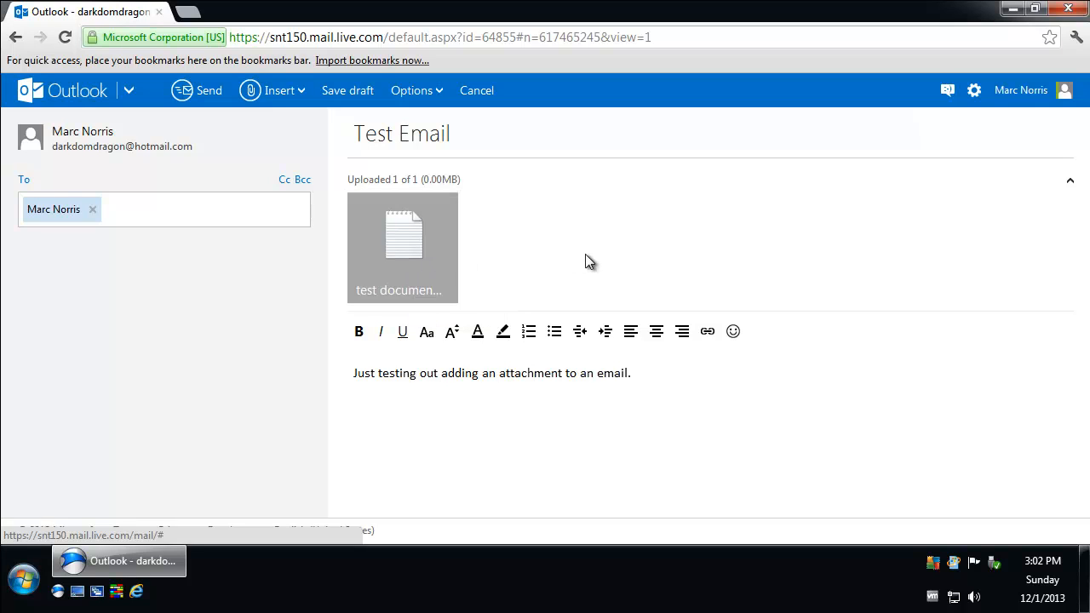
pyautogui.moveTo(393, 208)
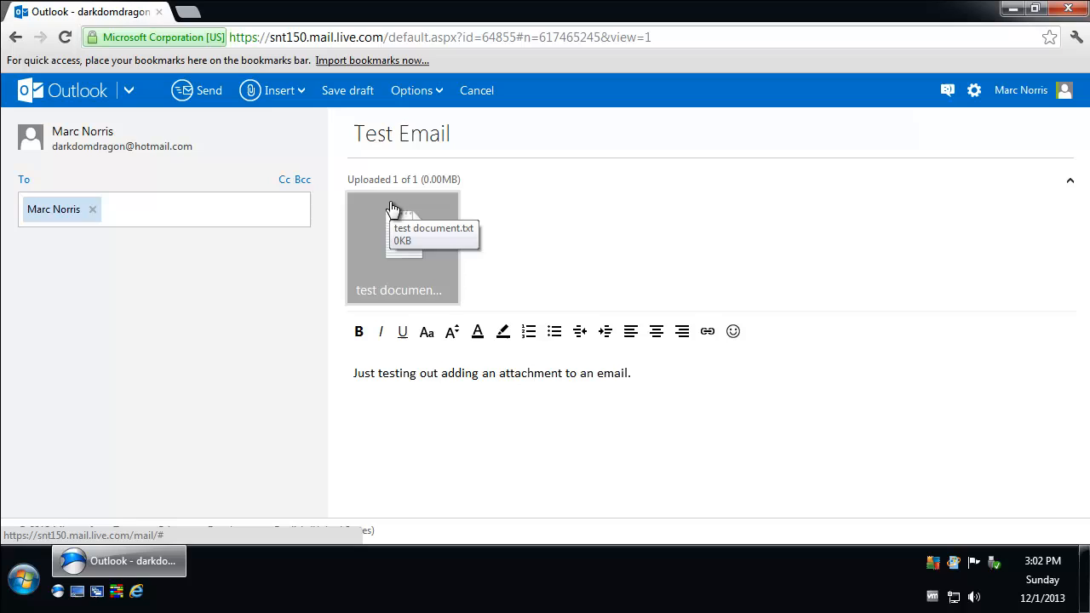
pyautogui.moveTo(433, 182)
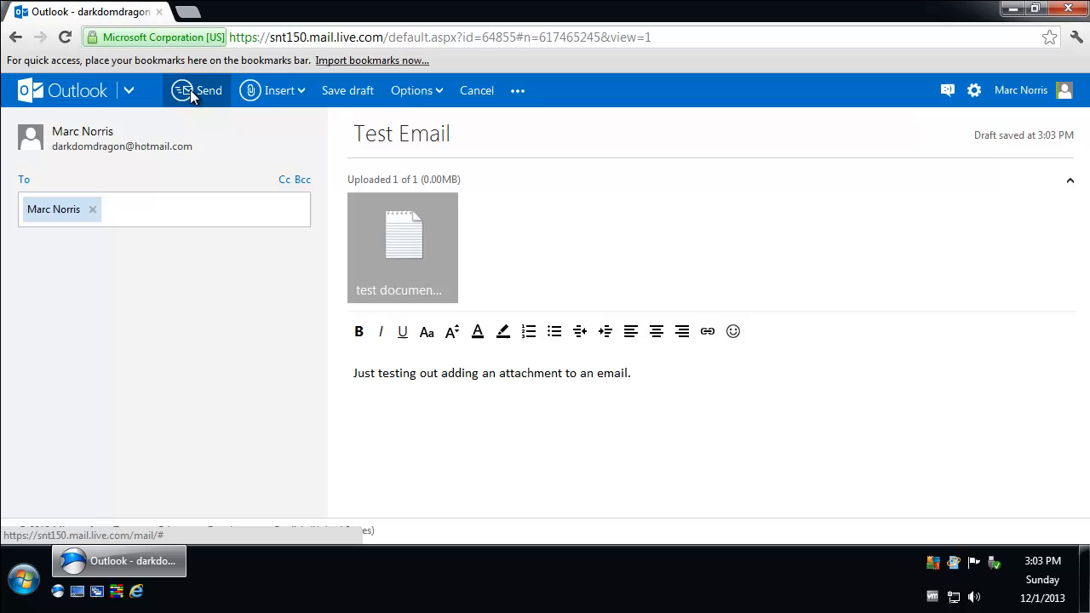
# Send the Test Email with test document.txt attached to own inbox
pyautogui.click(198, 91)
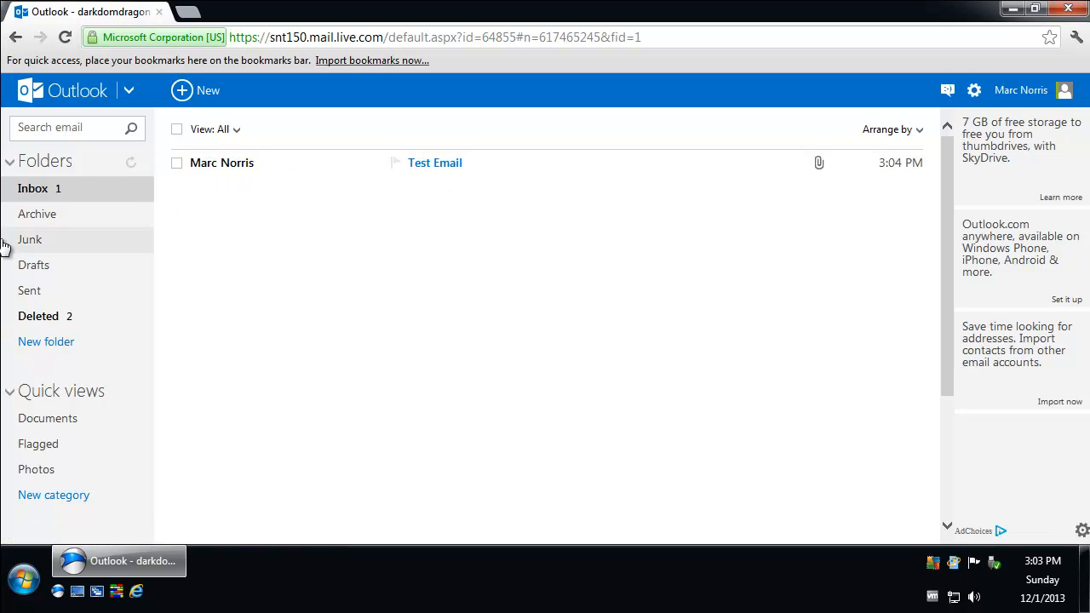
# View the received Test Email showing its test document.txt attachment and body text
pyautogui.click(435, 164)
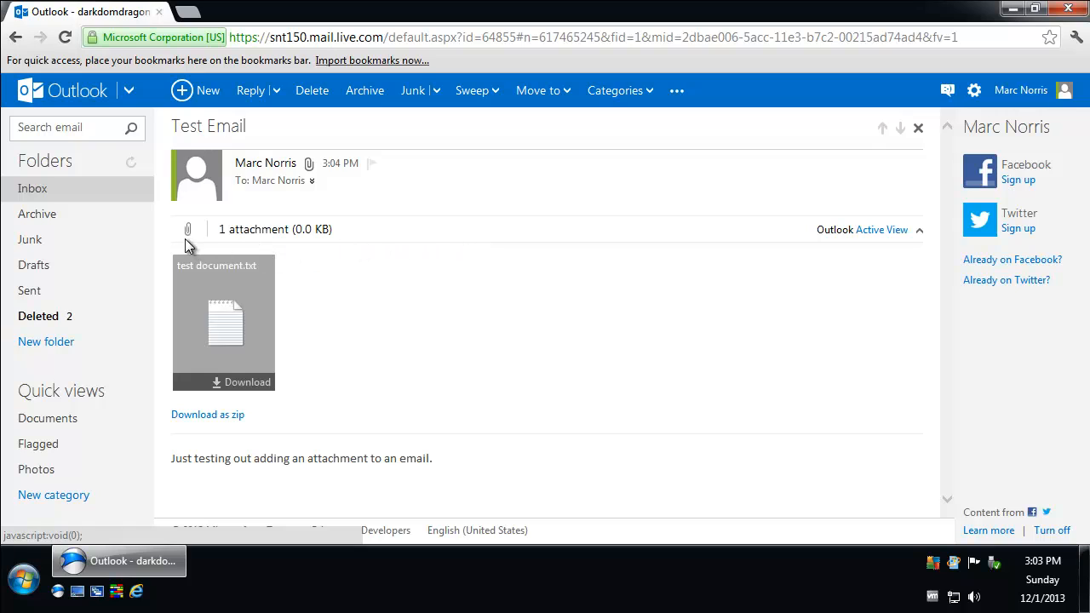
pyautogui.moveTo(189, 231)
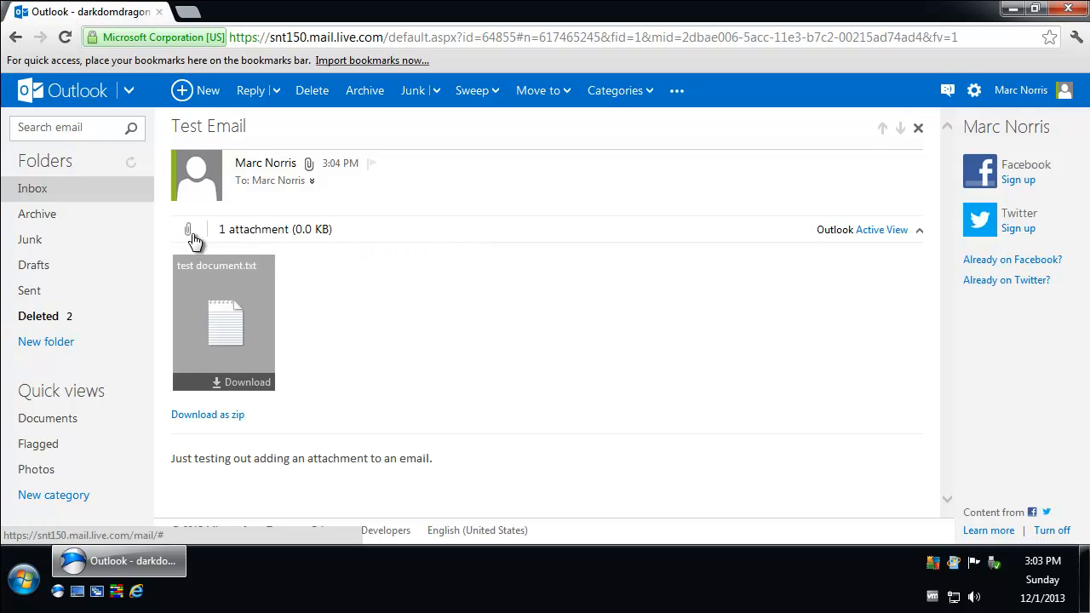
pyautogui.moveTo(174, 334)
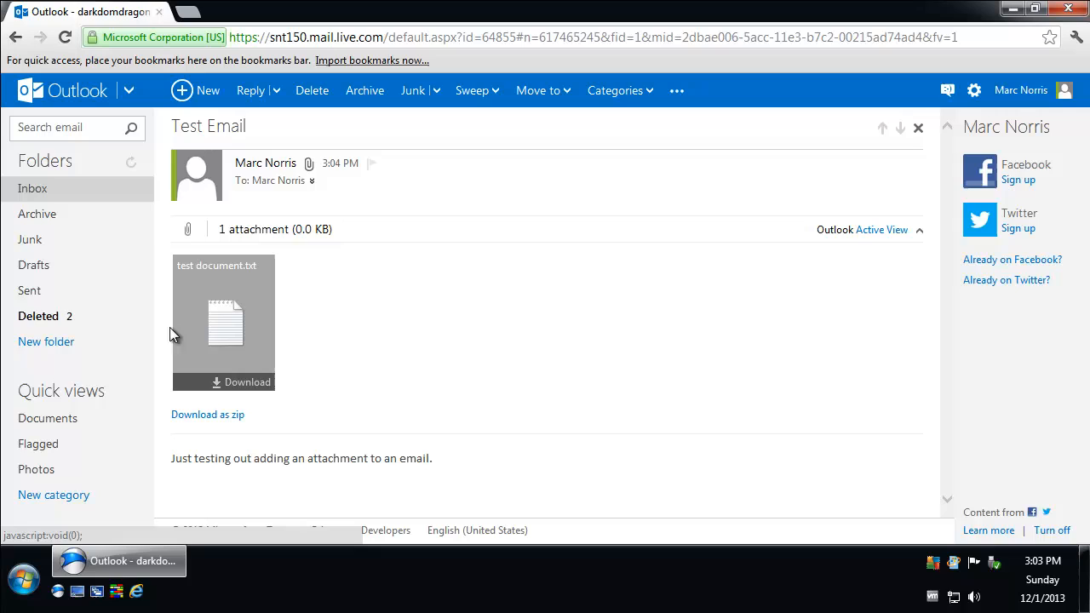
pyautogui.moveTo(266, 390)
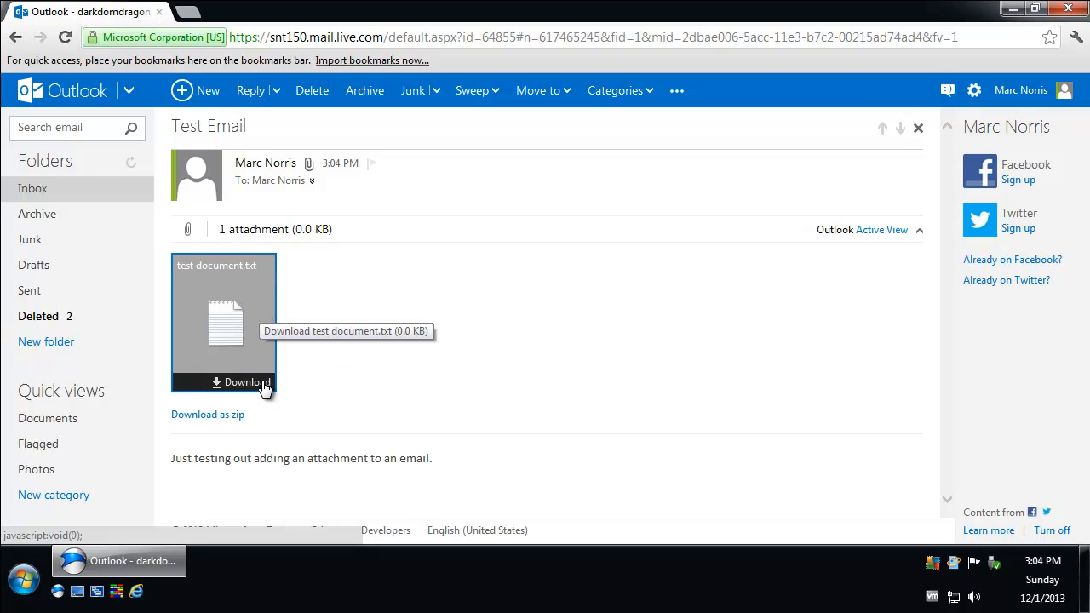
pyautogui.moveTo(270, 384)
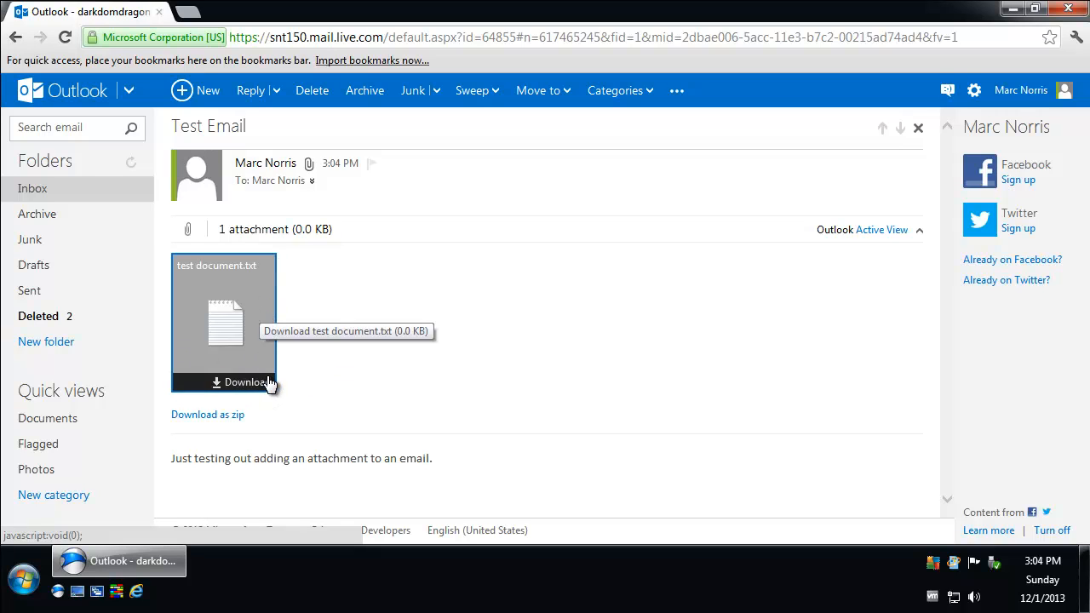